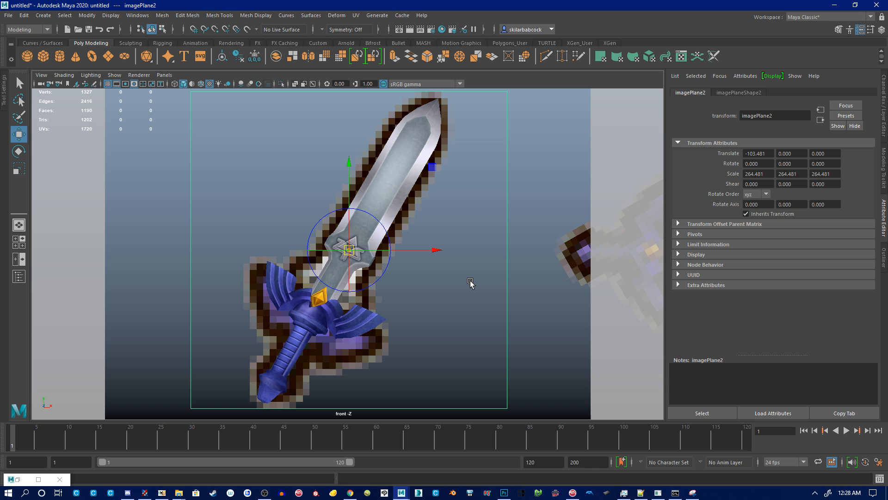
mouse_move(523, 261)
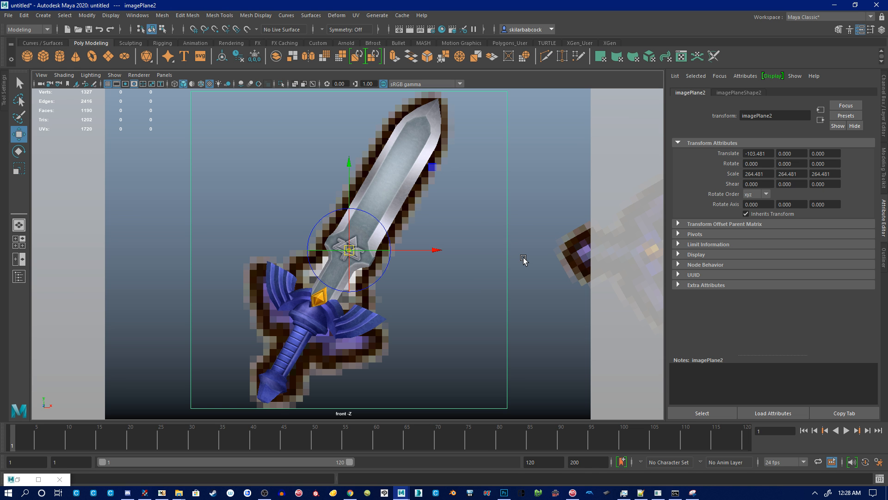
Step: Zoom the front view to frame the sword reference image planes
scroll("down", 3)
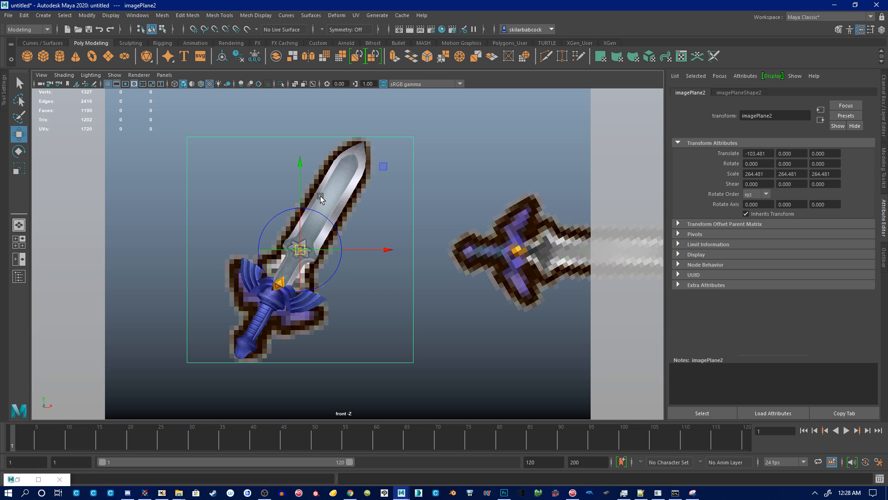
mouse_move(409, 236)
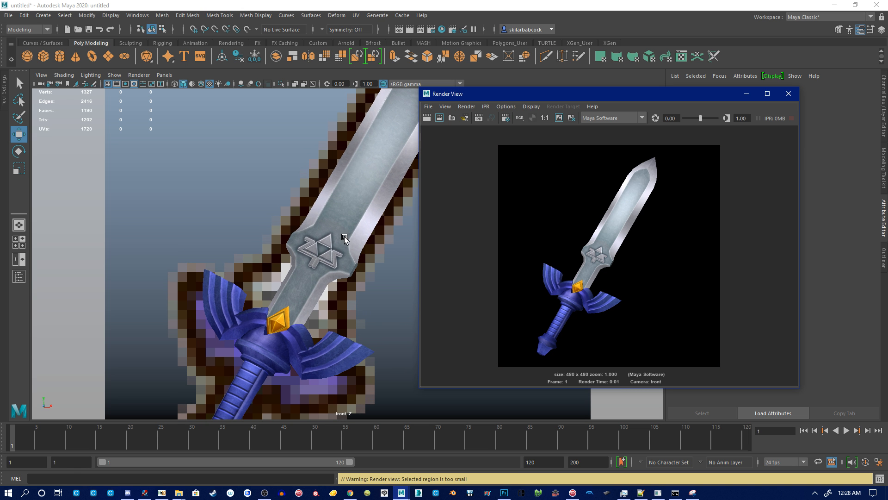
mouse_move(541, 261)
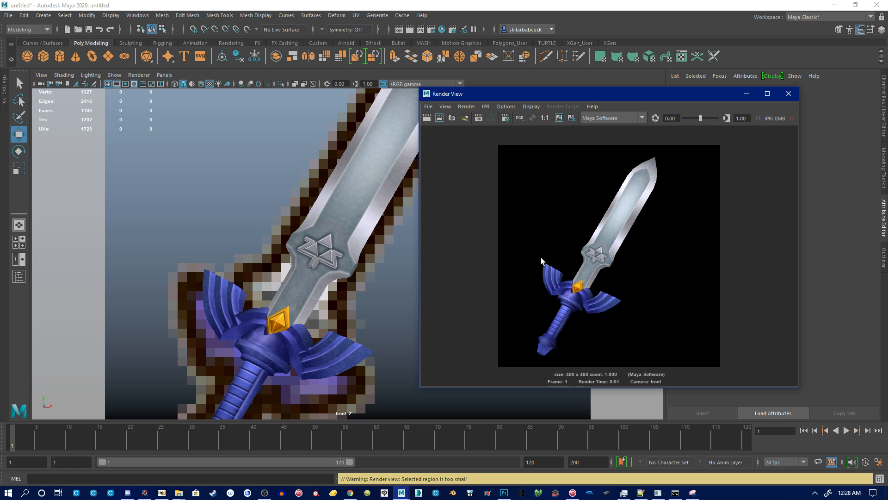
mouse_move(267, 201)
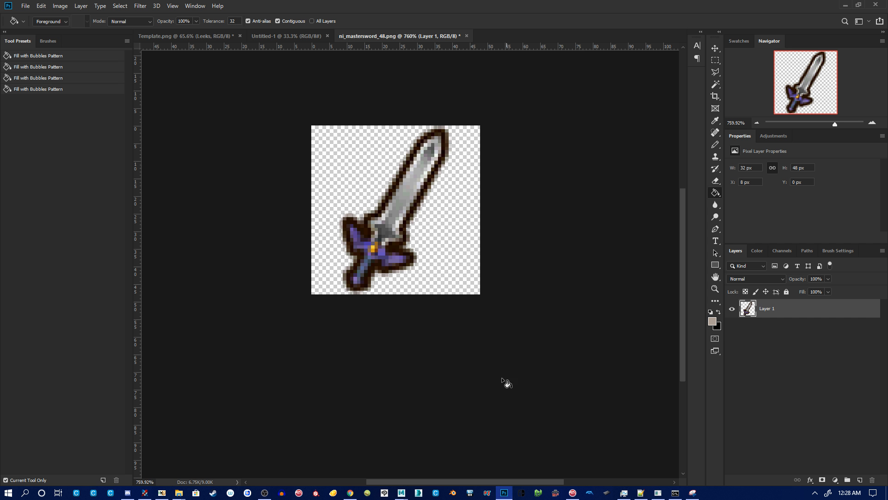
Step: Open the rendered untitled.png image in Photoshop
left_click(25, 5)
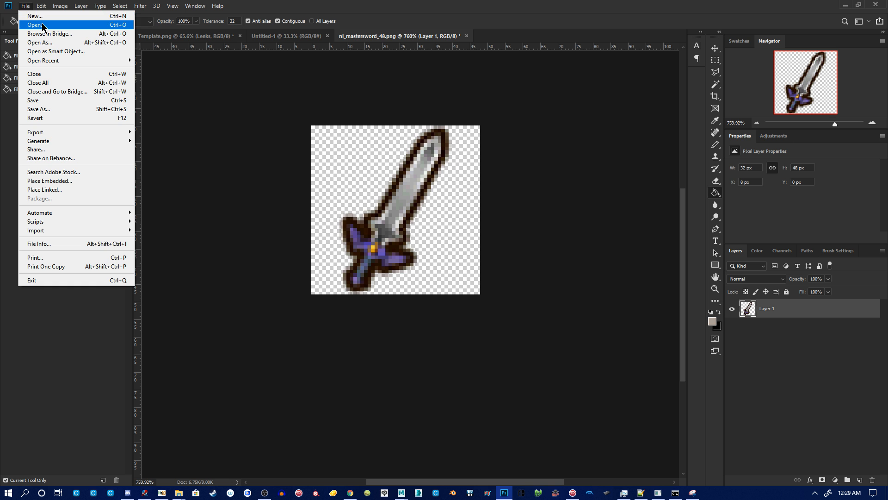
left_click(35, 25)
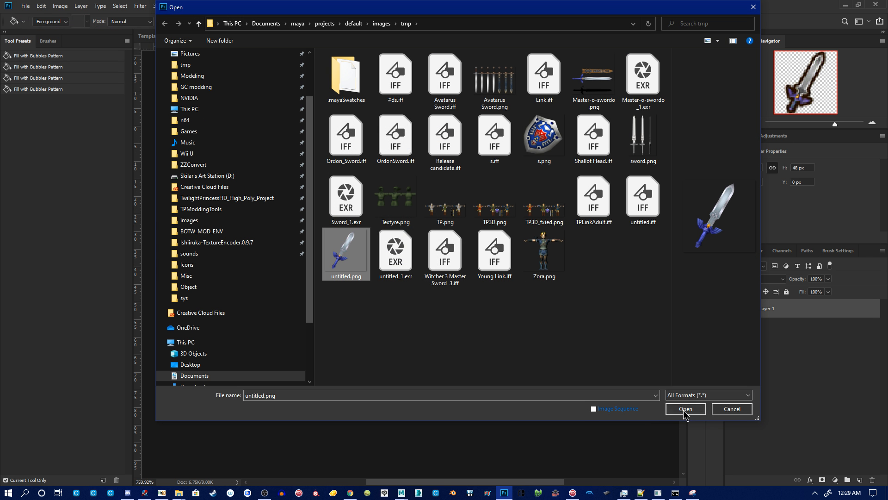
left_click(684, 409)
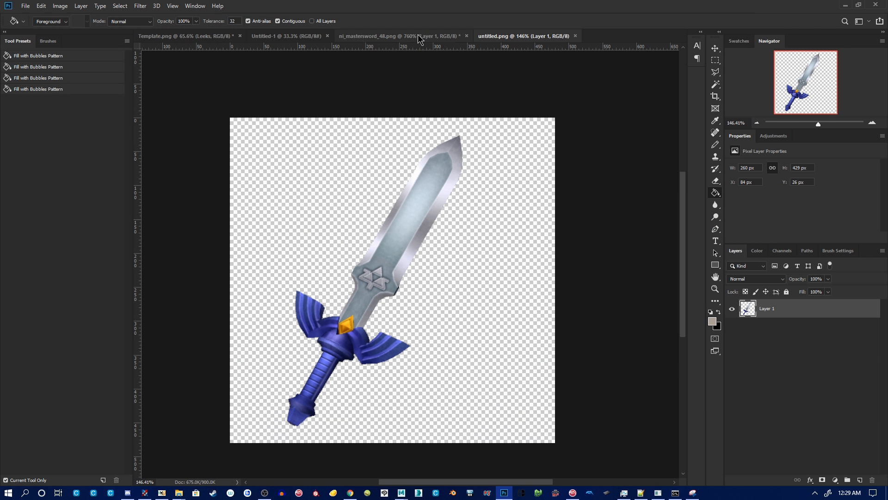
Step: Enlarge the 48px sword icon to 480 × 480 pixels
left_click(60, 5)
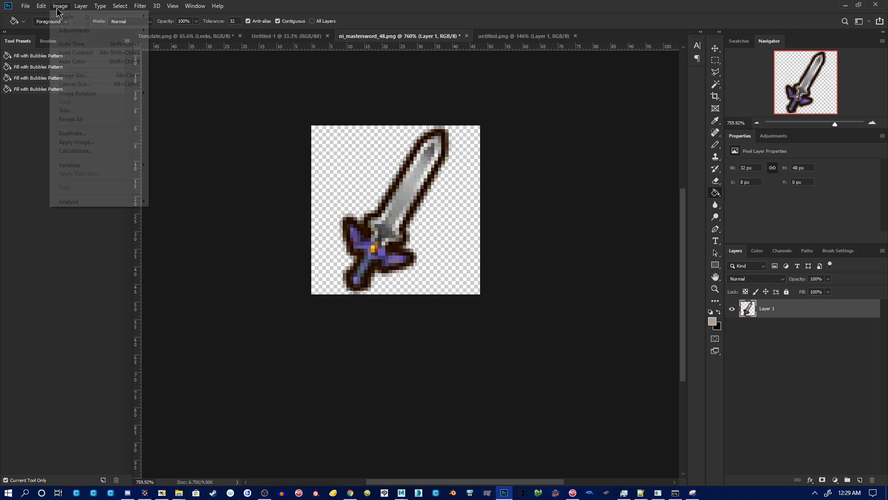
left_click(71, 75)
type("480")
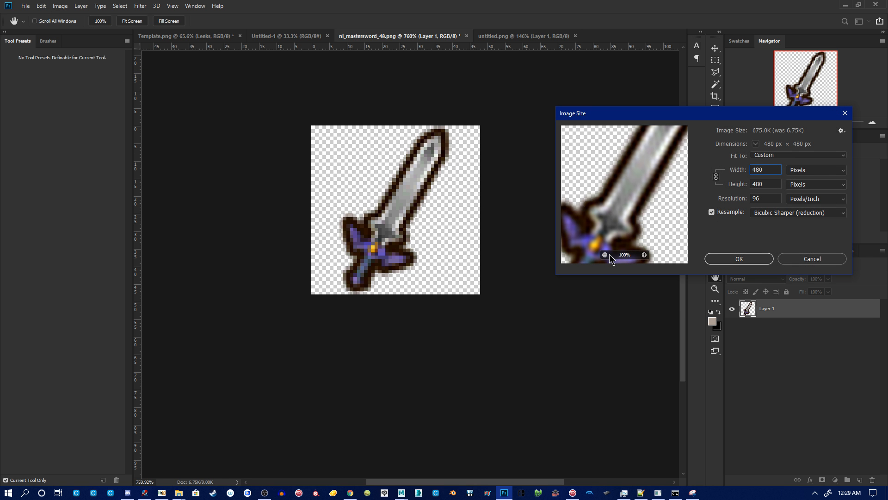
left_click(738, 258)
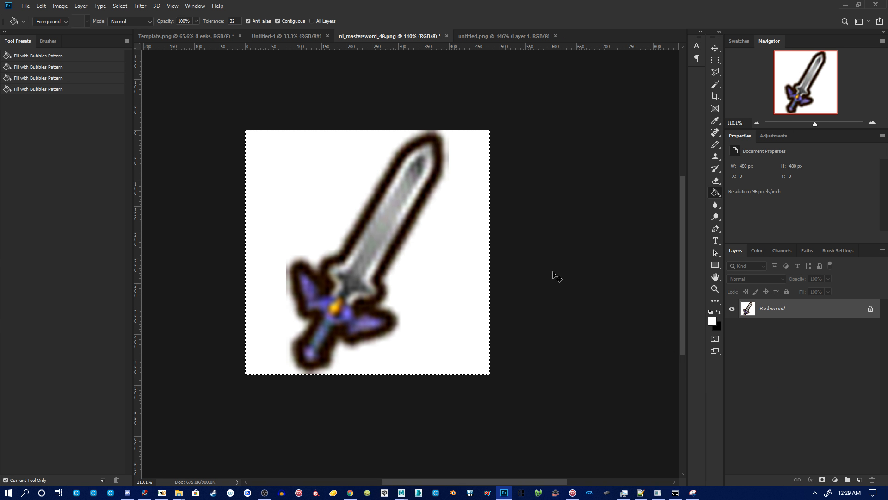
Step: Place the enlarged icon as a layer beneath the rendered sword in untitled.png
left_click(503, 36)
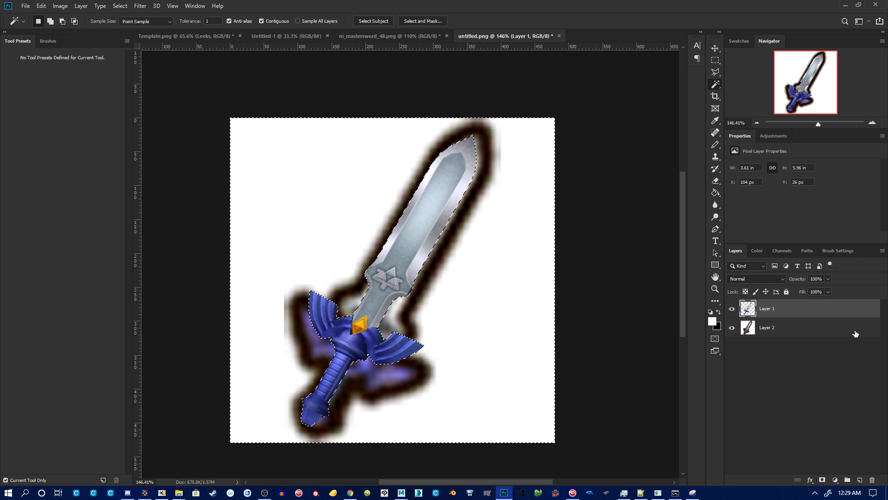
Step: Expand the sword selection by 15 px and fill it dark brown on a new lower layer
left_click(280, 365)
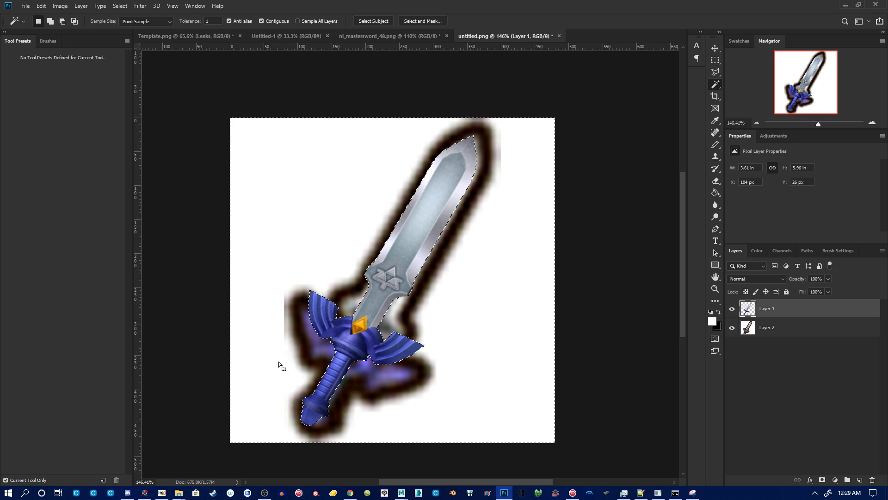
left_click(120, 6)
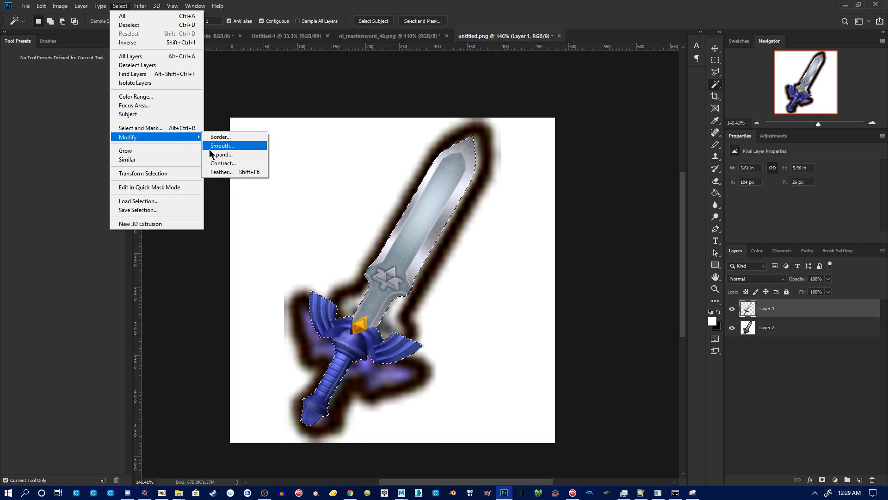
left_click(223, 154)
type("15")
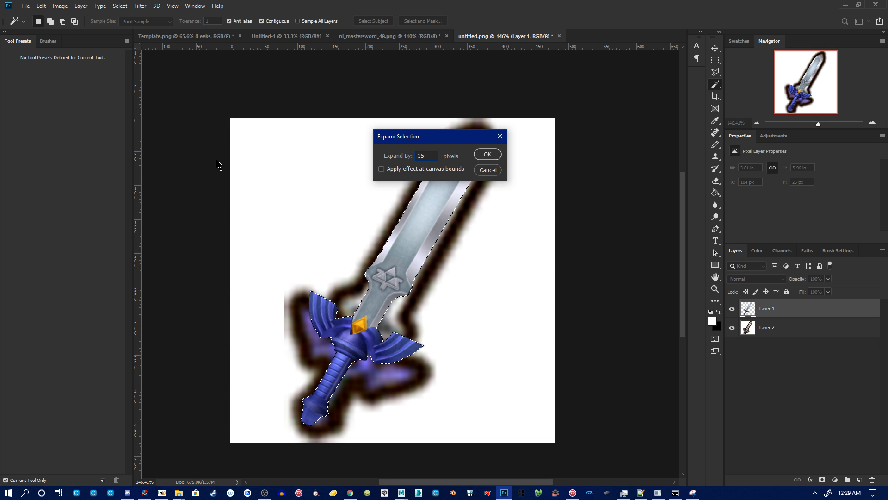
left_click(486, 153)
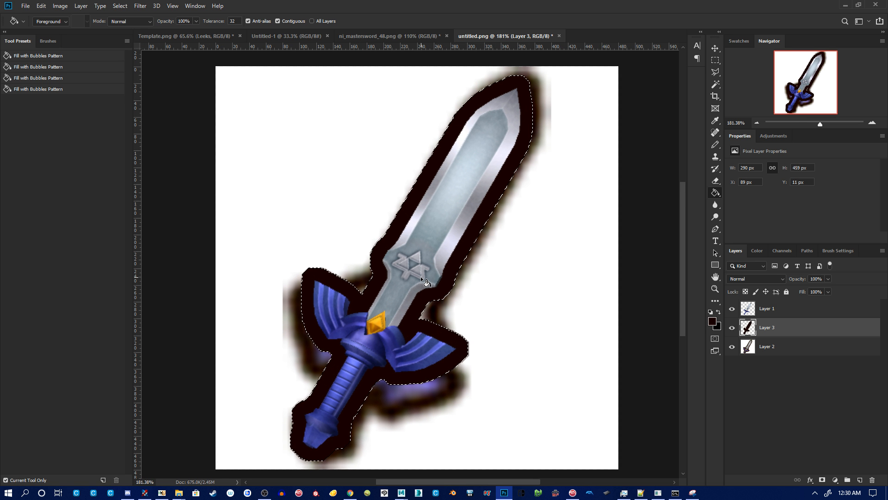
left_click(422, 282)
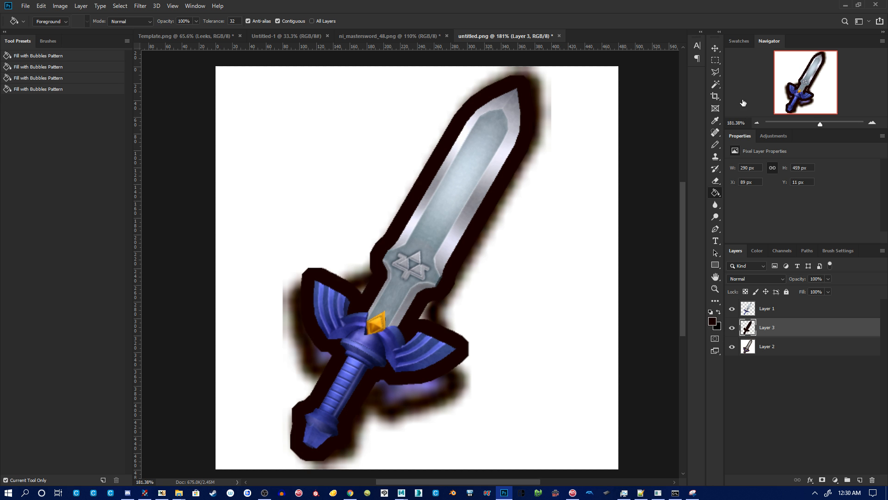
Step: Expand the selection by 10 px and fill it light brown on a new lower layer
left_click(715, 83)
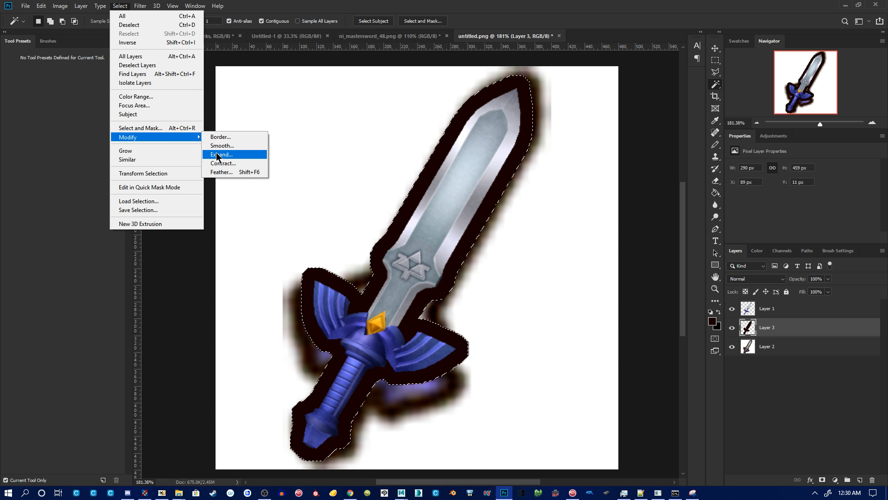
left_click(221, 154)
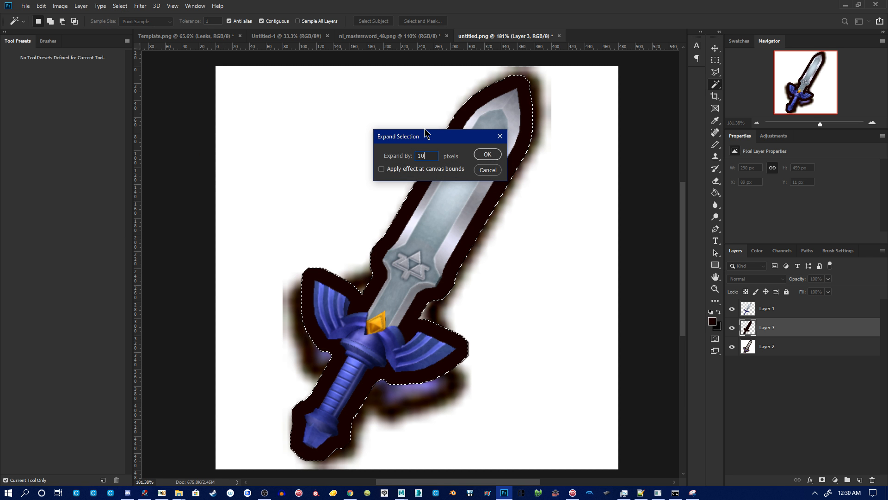
left_click(486, 154)
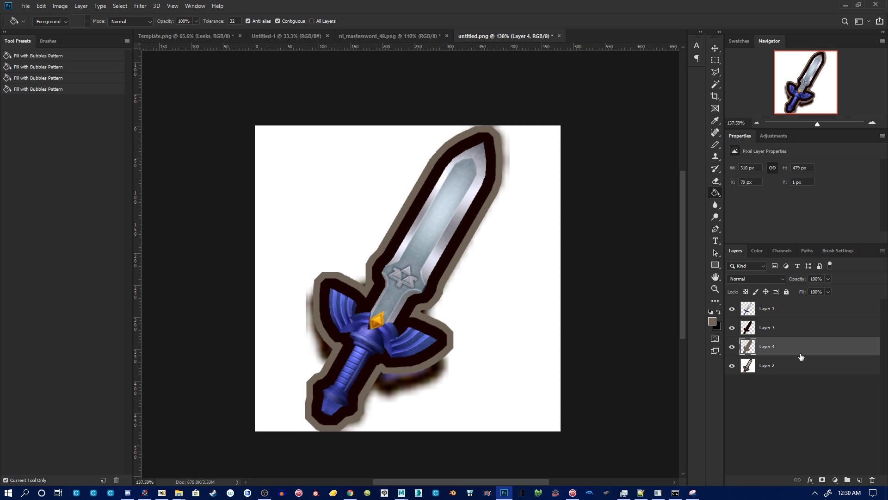
Step: Hide the white Layer 2 and merge the visible sword layers
left_click(732, 365)
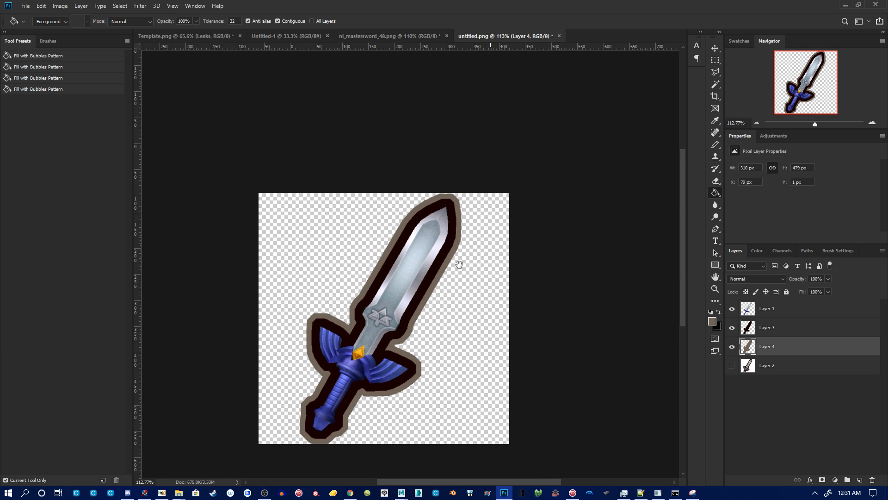
left_click(60, 5)
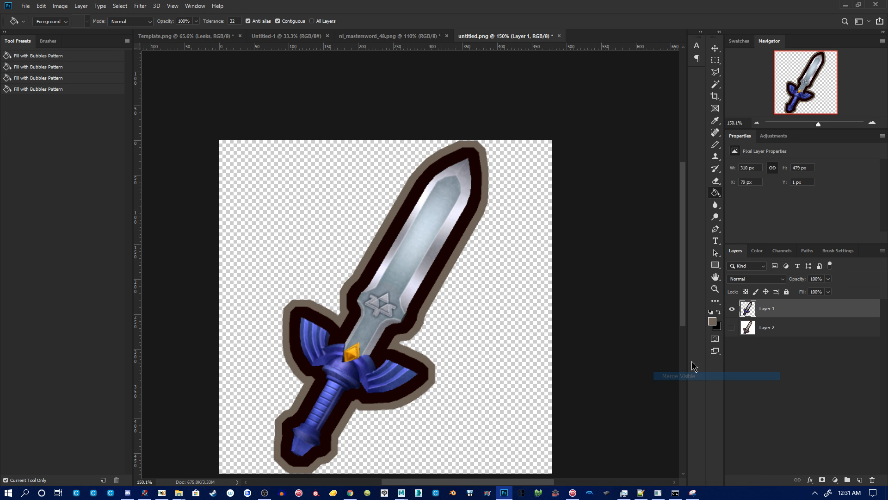
Step: Resize the outlined sword to 48 px width with Bicubic Sharper (reduction) resampling
left_click(60, 6)
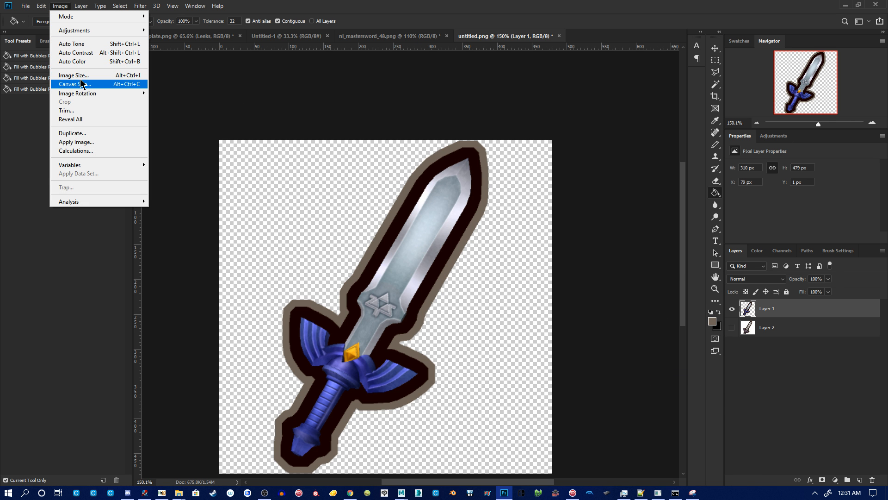
left_click(73, 75)
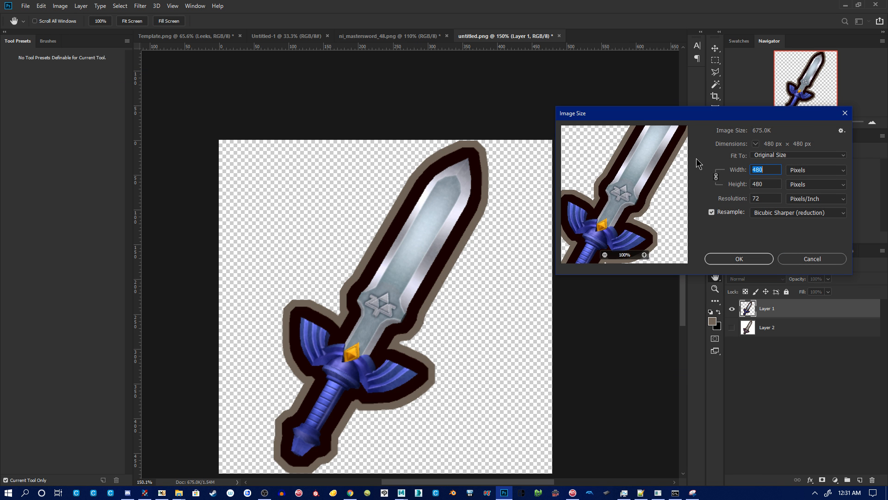
type("48")
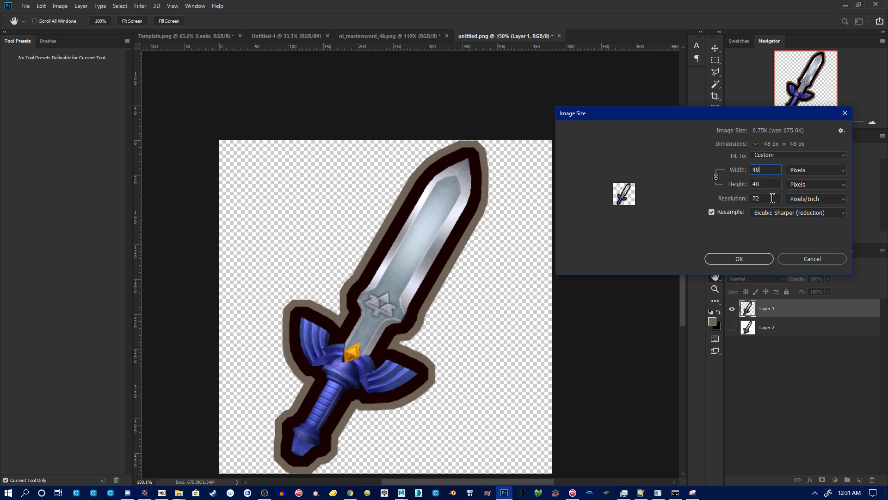
left_click(644, 254)
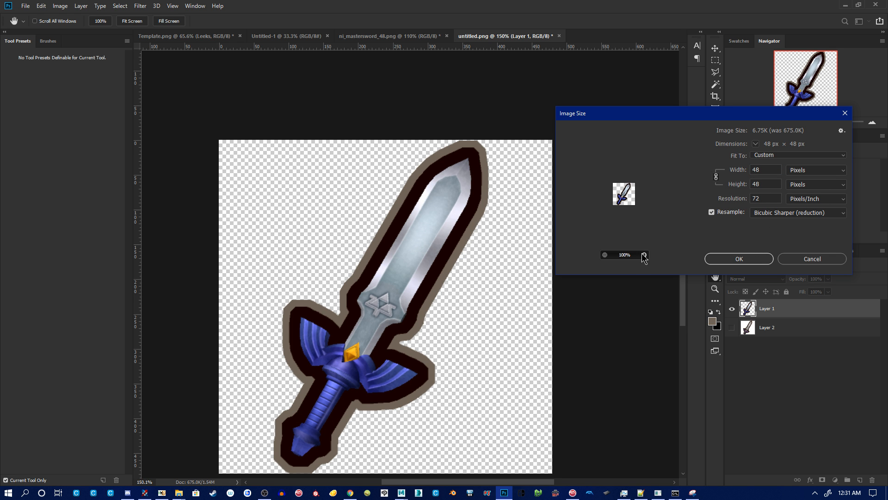
left_click(644, 254)
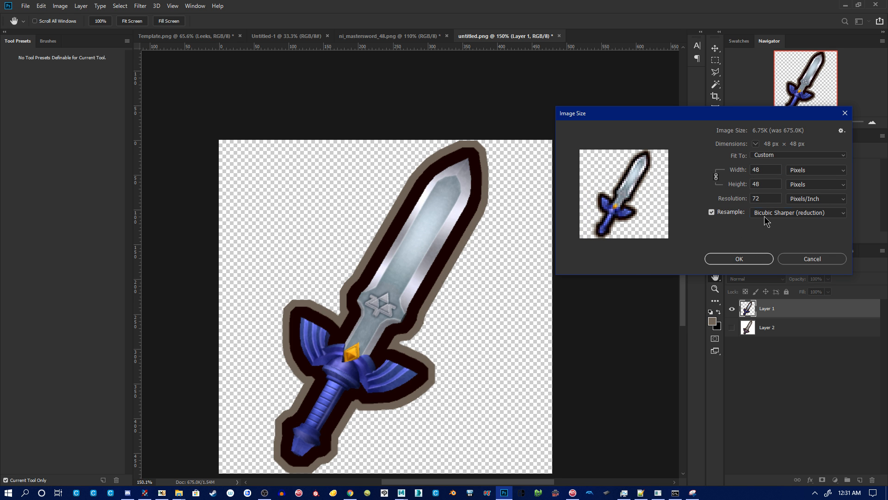
left_click(798, 212)
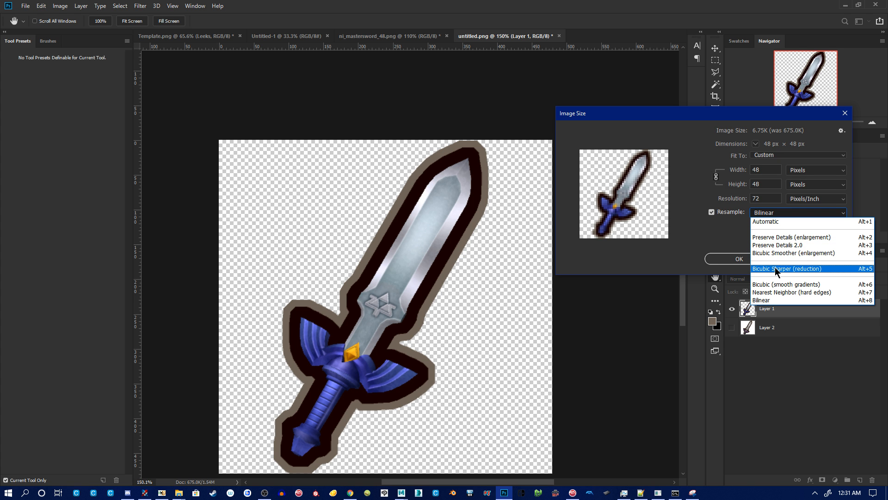
left_click(787, 268)
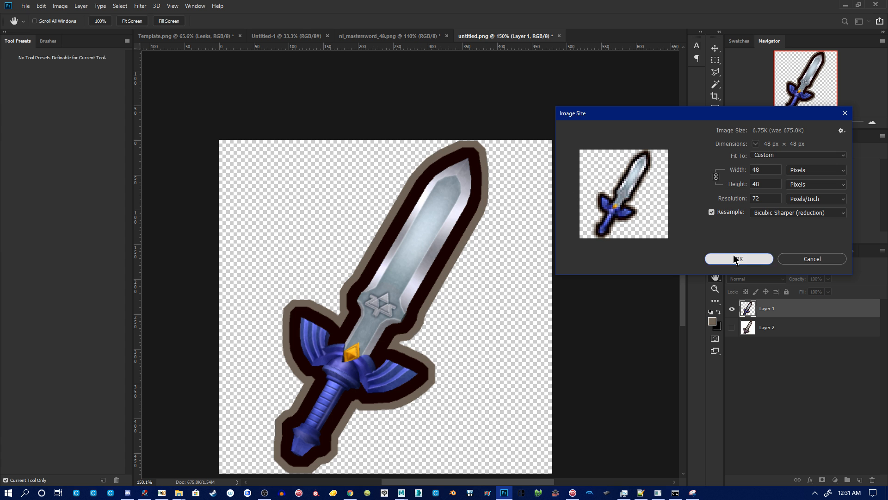
left_click(738, 259)
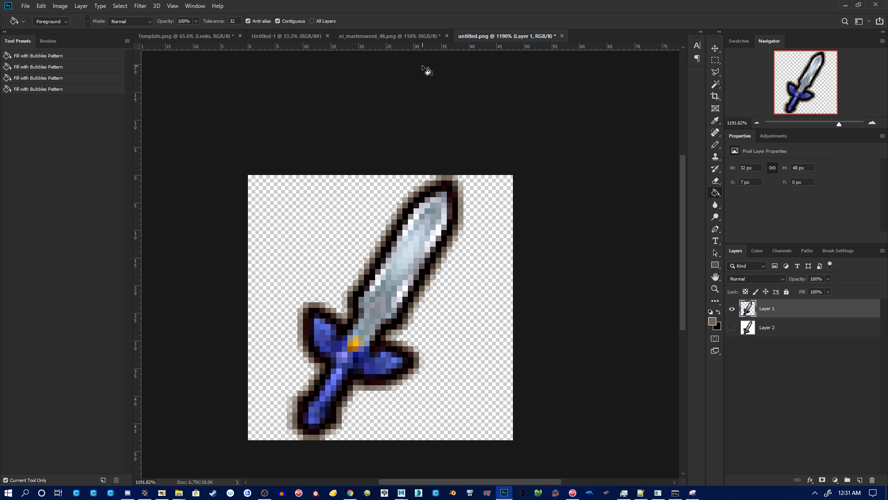
Step: Add a new Layer 3 above Layer 2 and fill it with white
left_click(767, 327)
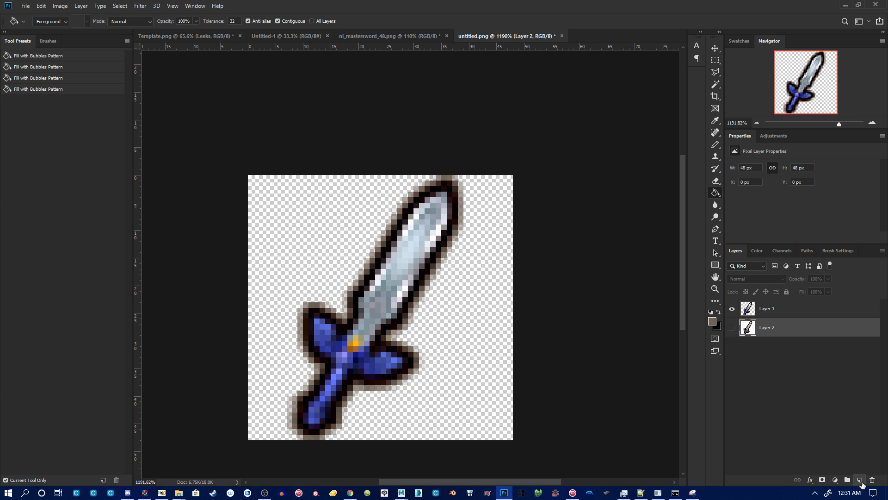
left_click(712, 321)
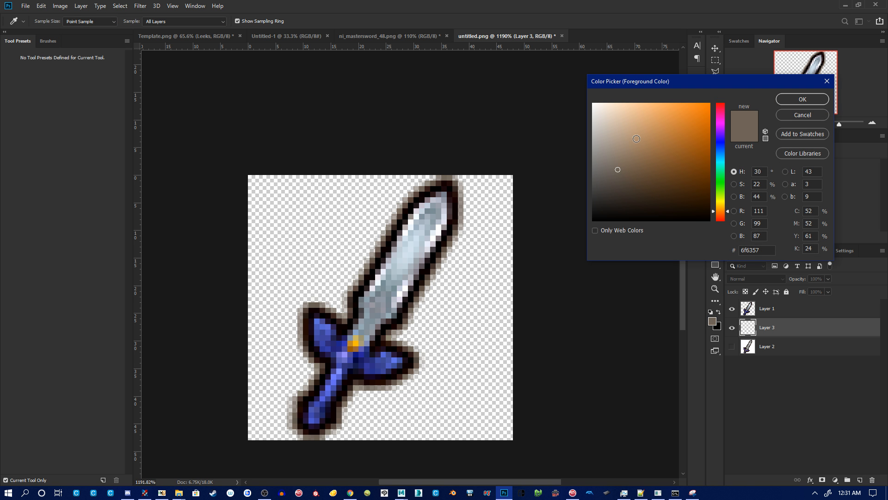
left_click(801, 98)
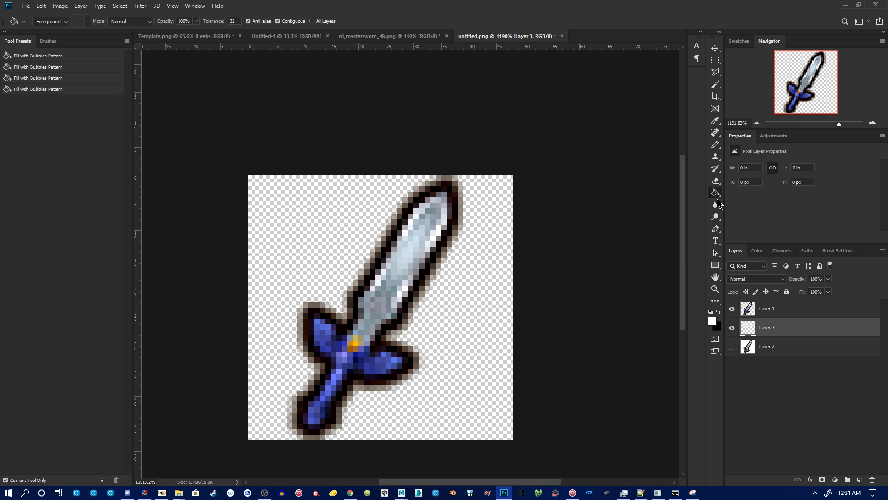
left_click(389, 36)
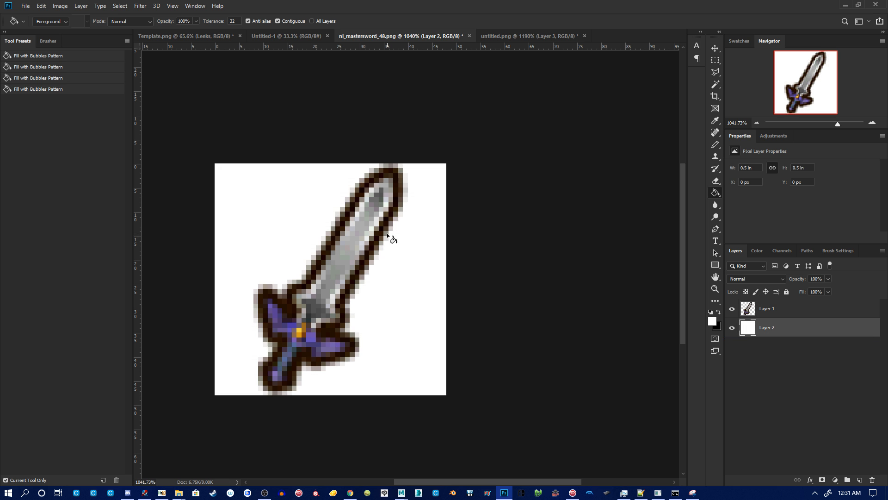
left_click(510, 35)
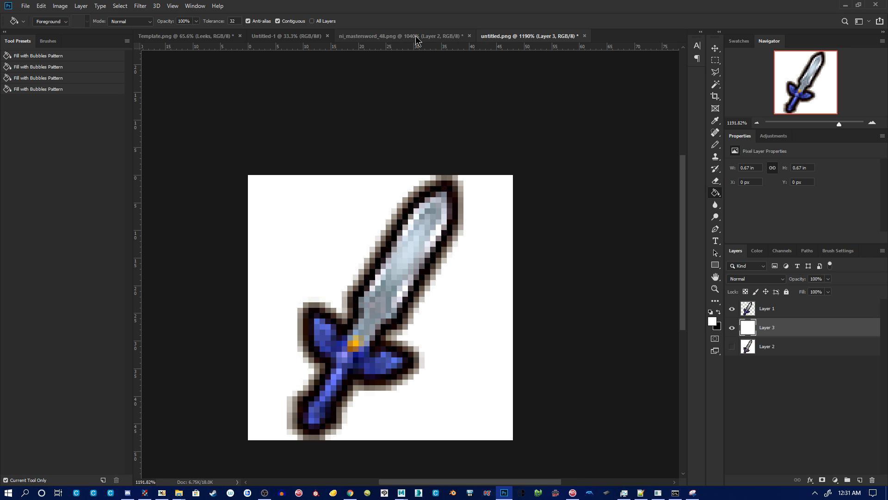
mouse_move(346, 490)
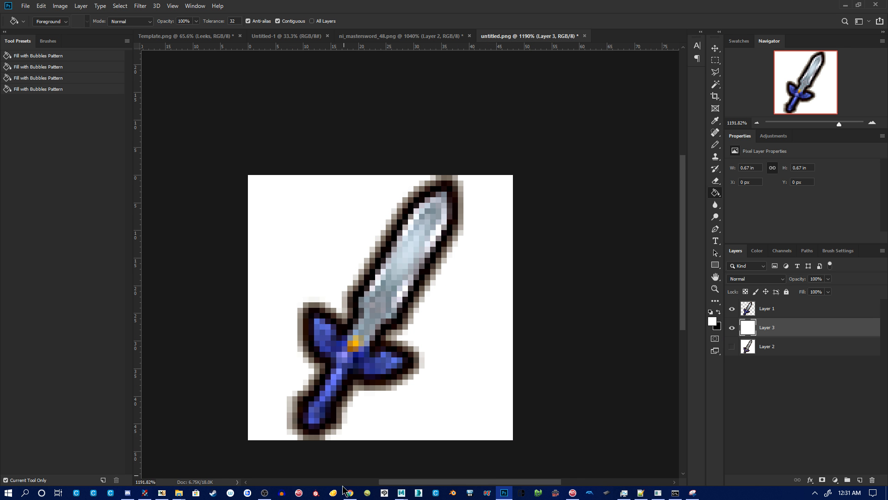
mouse_move(463, 425)
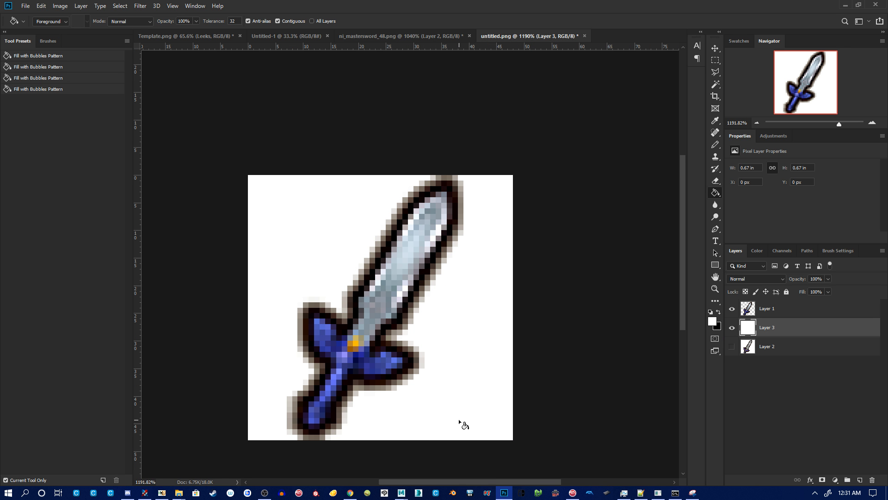